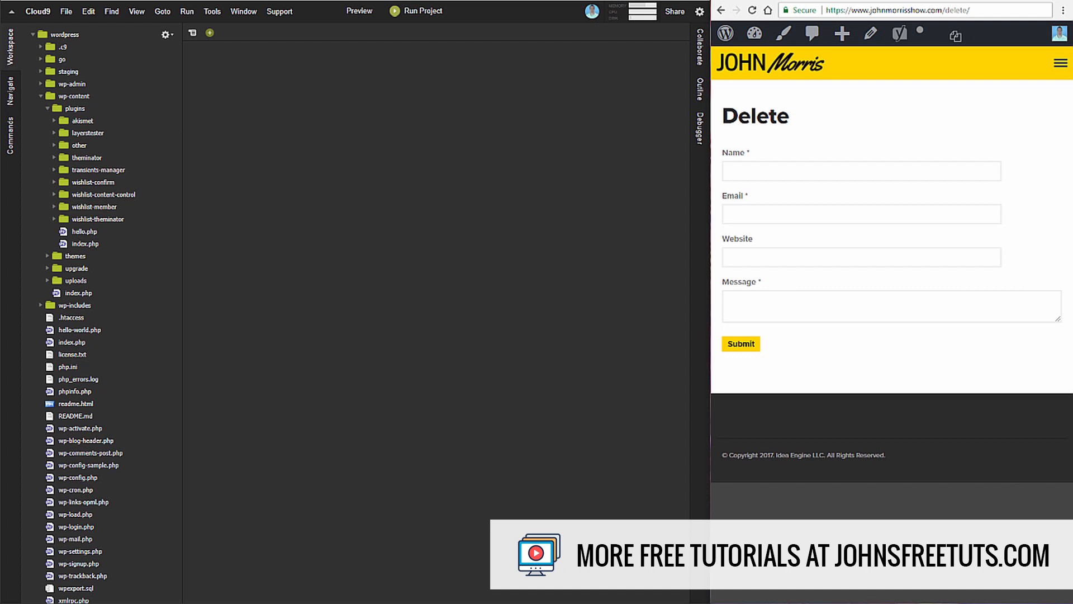
pyautogui.moveTo(955, 83)
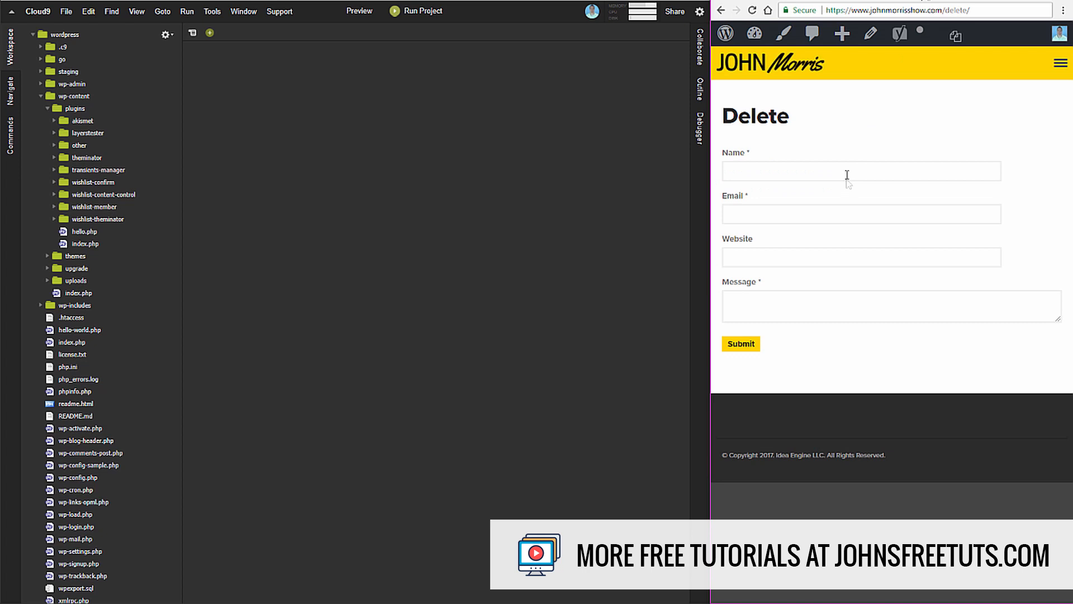
# - Fill the name and email from the saved 'Joh' autofill entry and start the website
pyautogui.write('Joh')
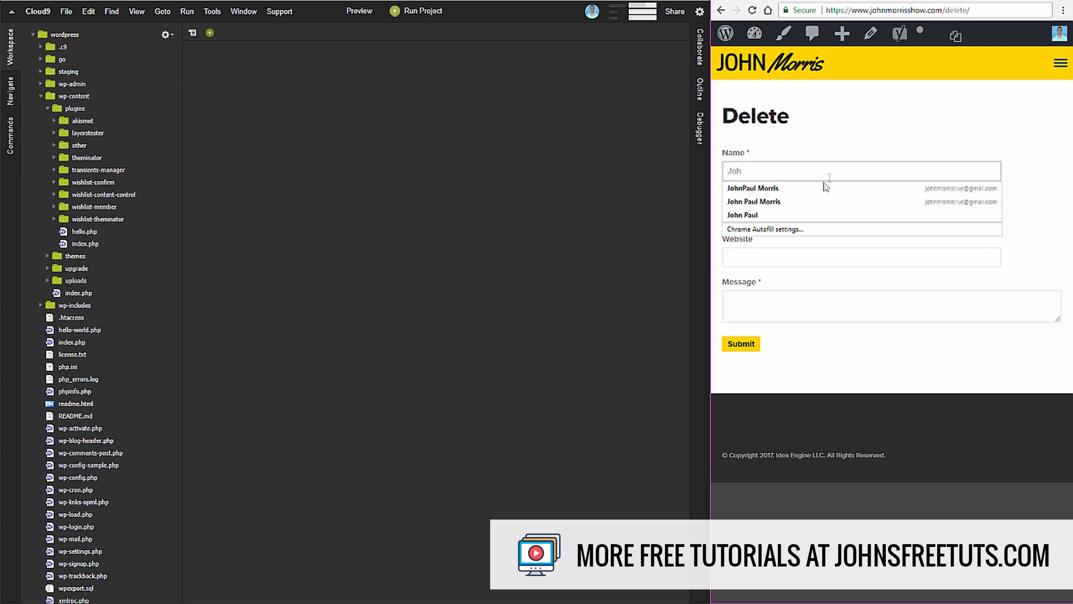
pyautogui.click(752, 188)
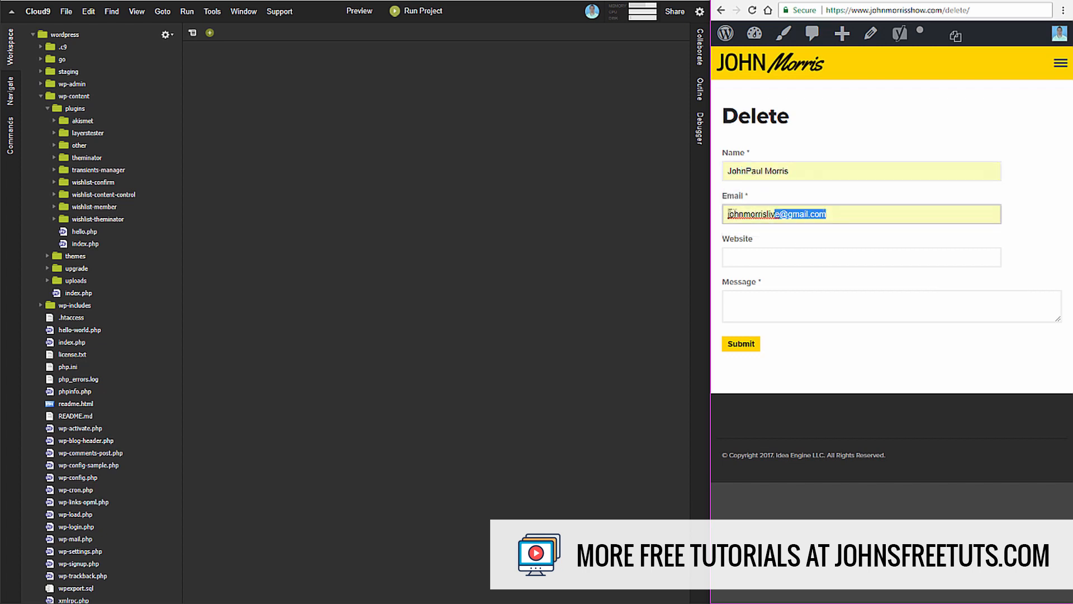
pyautogui.click(790, 258)
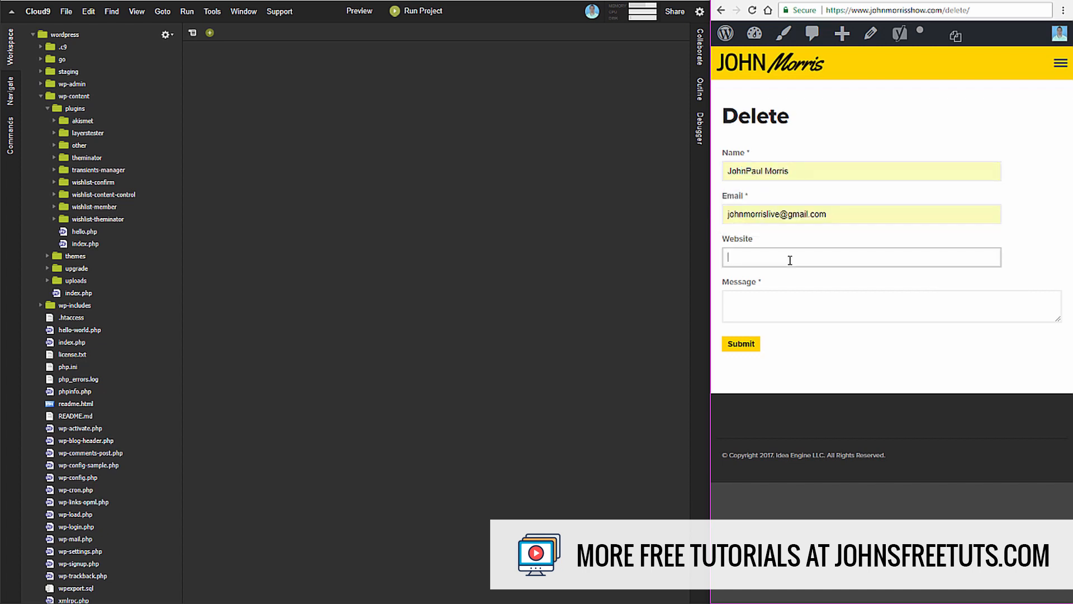
pyautogui.write('https://www.johnmorrisonline.com')
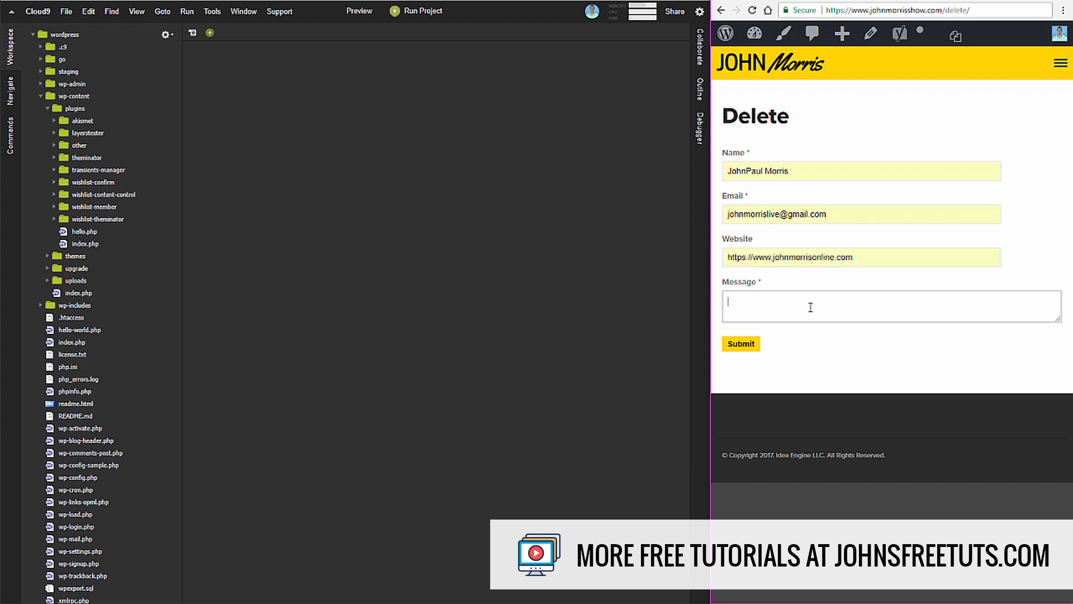
# - Enter the message 'This is a message' and submit the contact form
pyautogui.write('This is a')
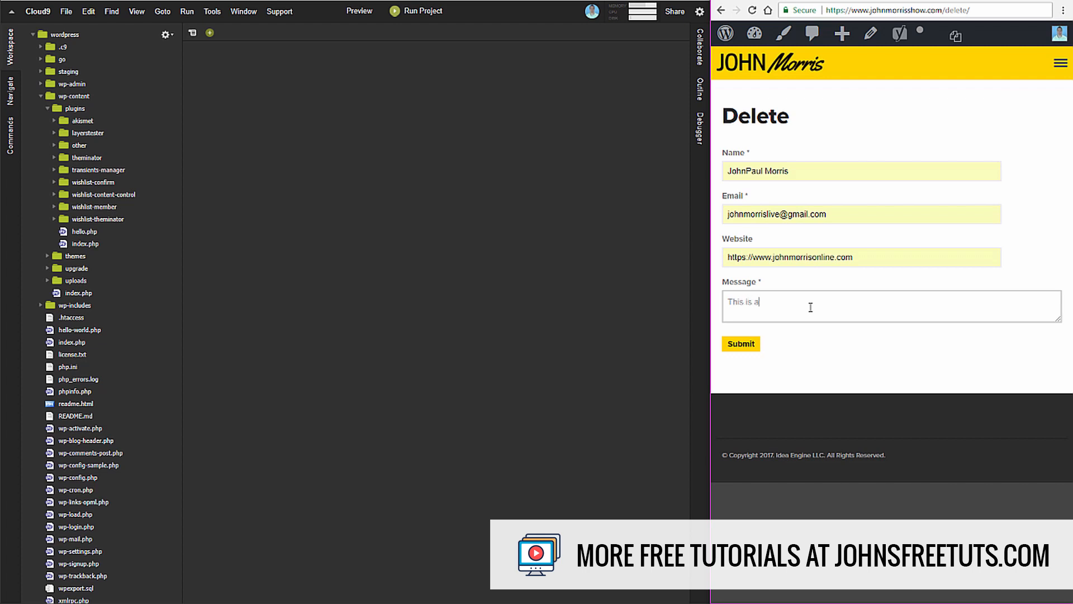
pyautogui.write('mes')
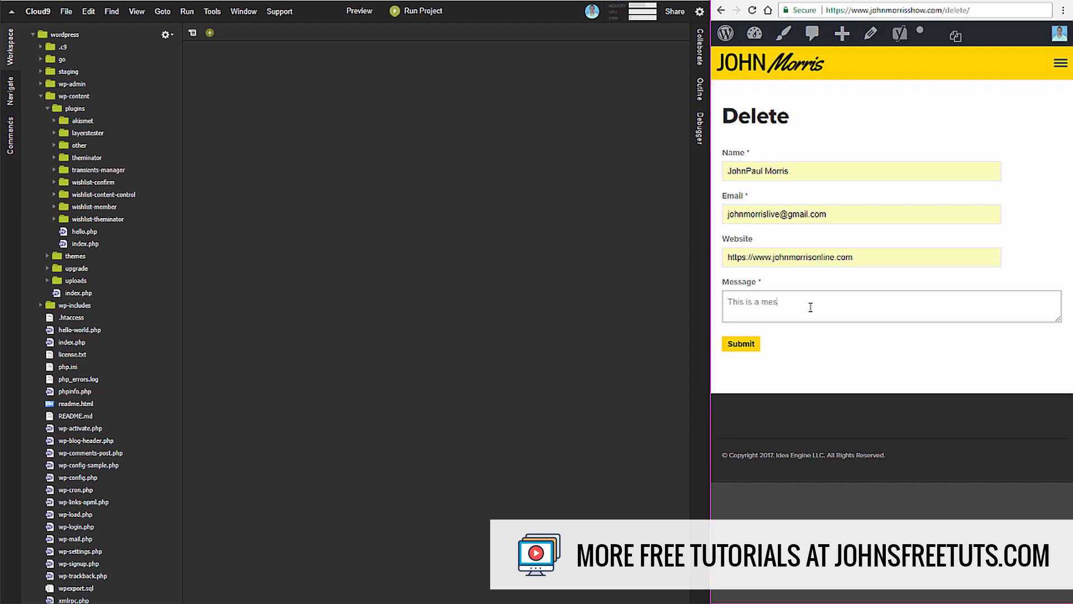
pyautogui.write('sage')
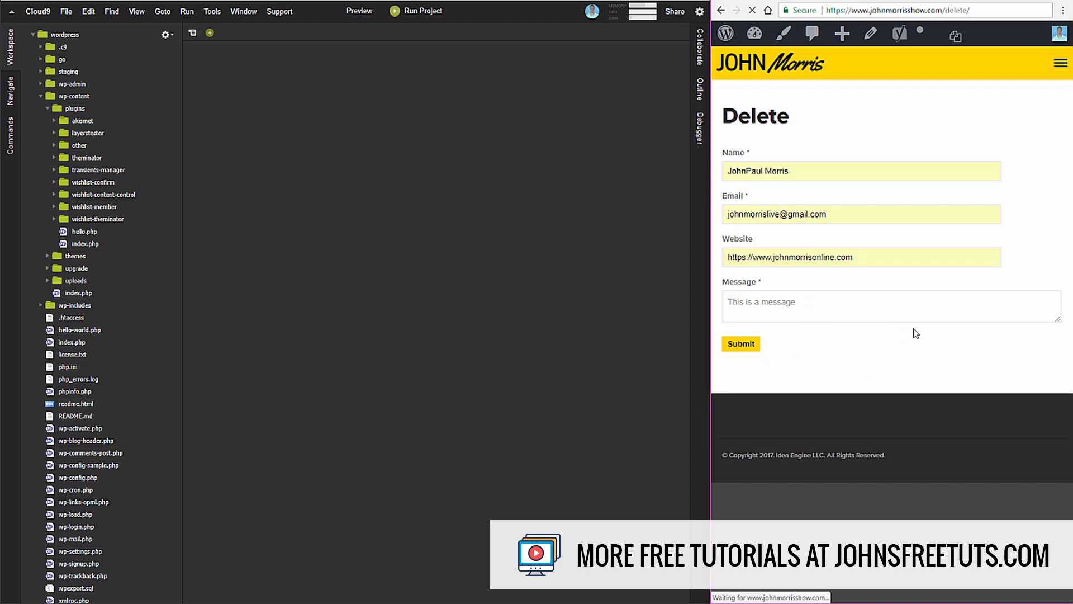
pyautogui.click(741, 344)
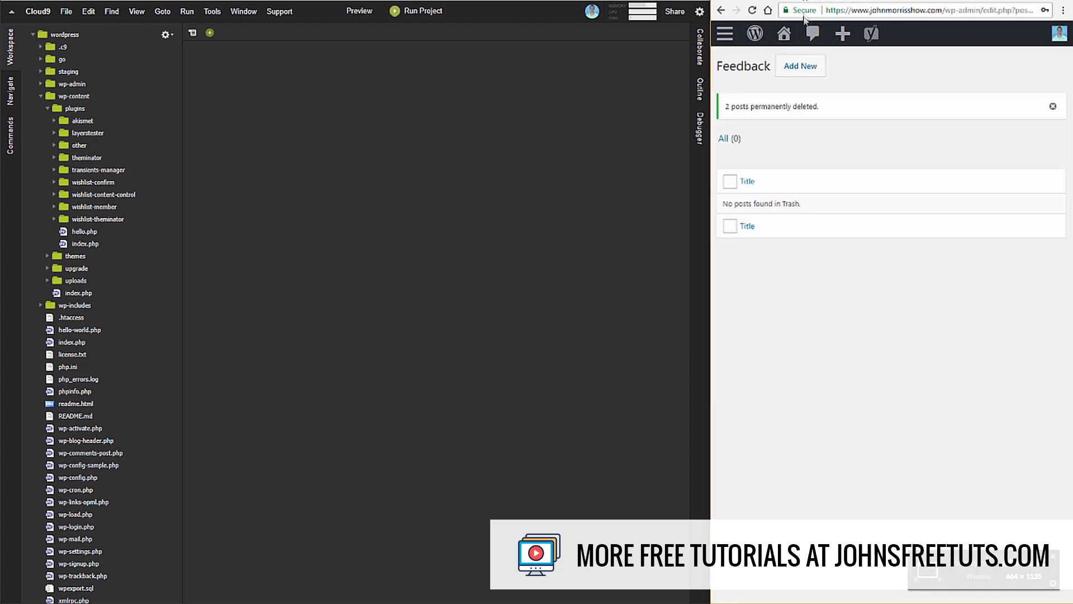
# - Expand the admin navigation menu to reach the Feedback section
pyautogui.click(725, 34)
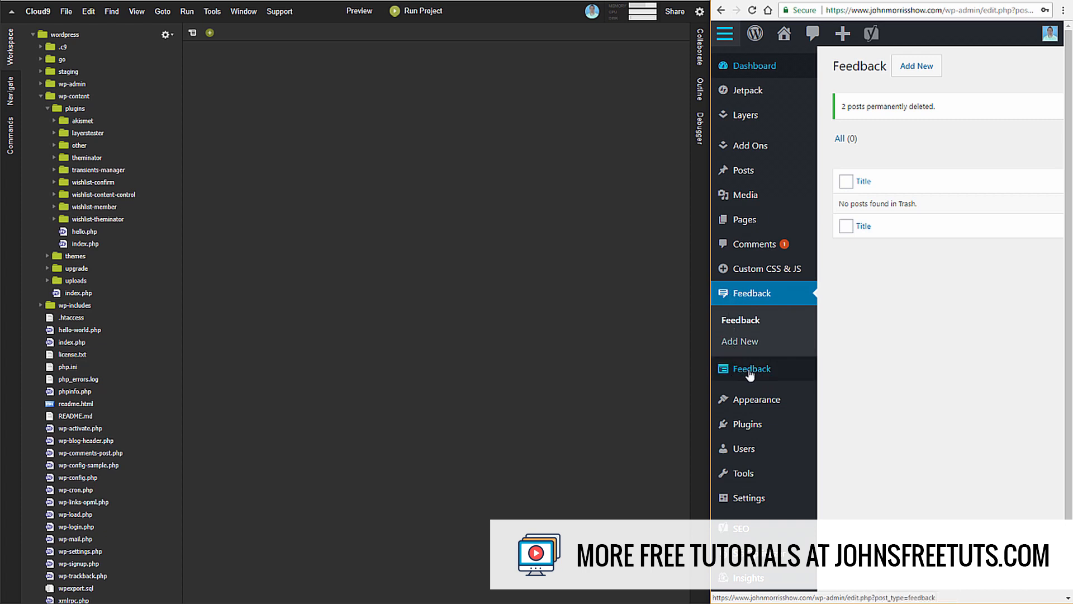
pyautogui.moveTo(768, 380)
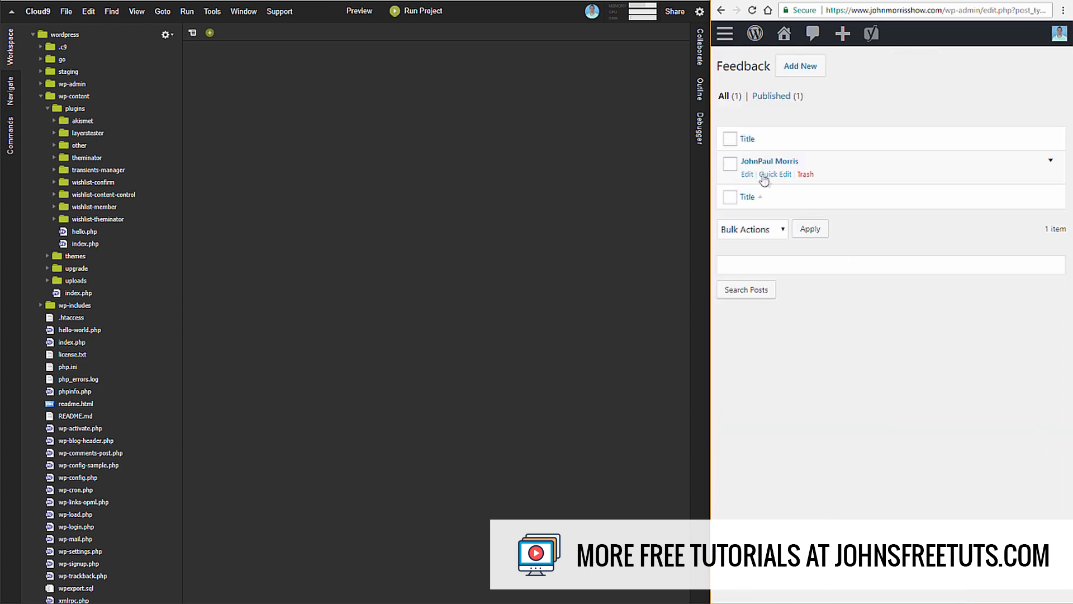
pyautogui.moveTo(716, 173)
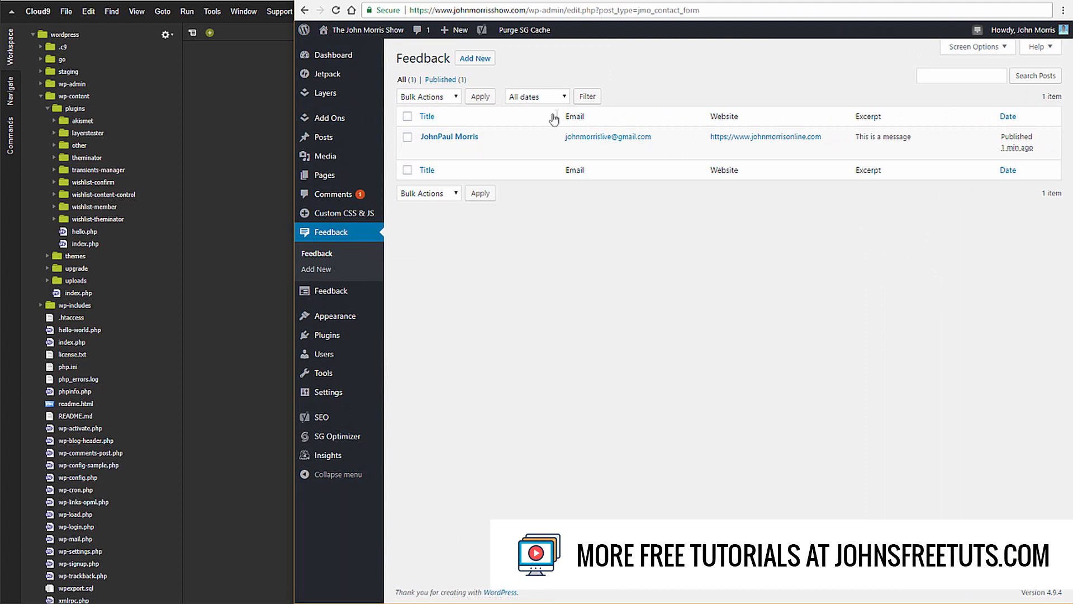
pyautogui.moveTo(895, 121)
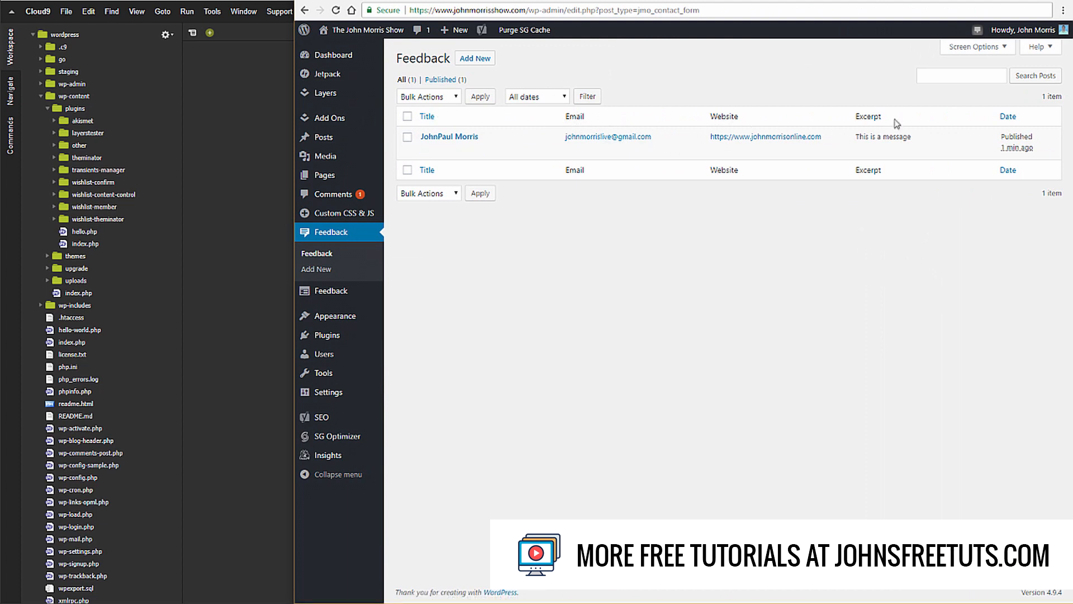
pyautogui.moveTo(560, 211)
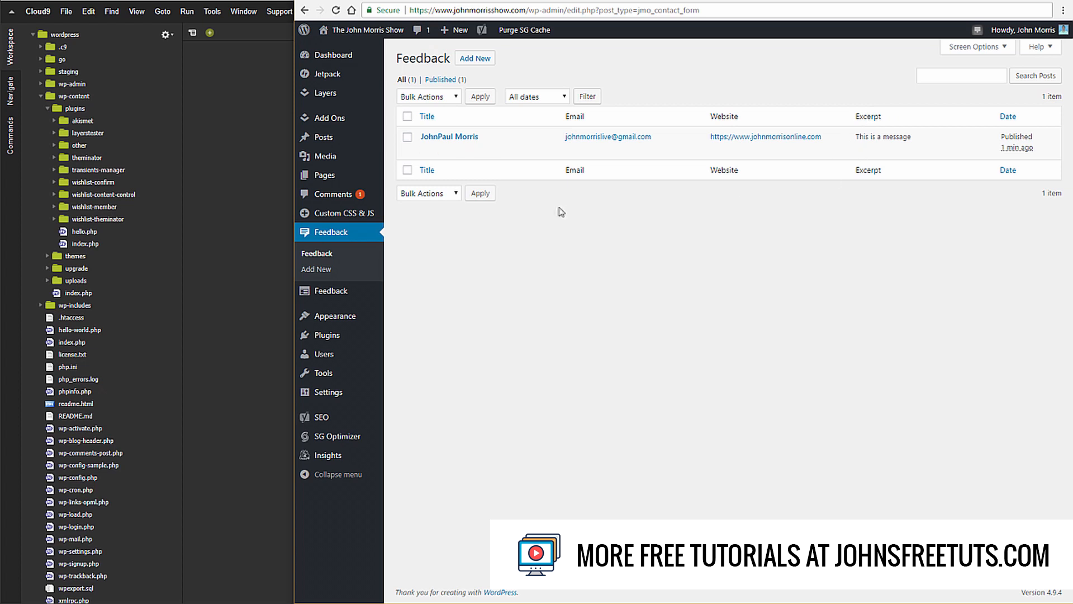
pyautogui.moveTo(456, 146)
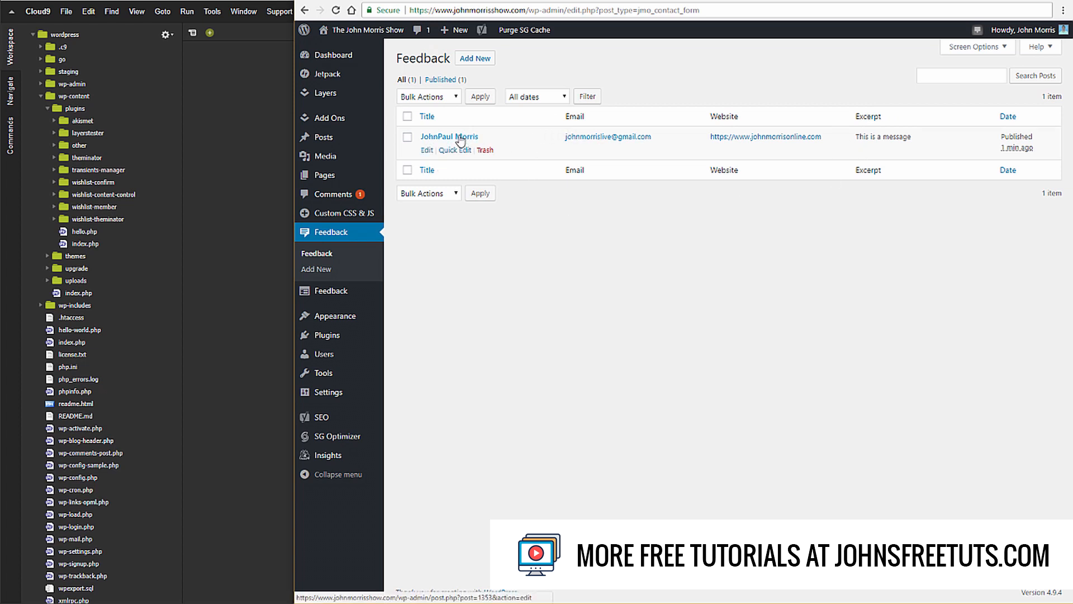
# - Open the submitted feedback entry from the Feedback list
pyautogui.click(449, 136)
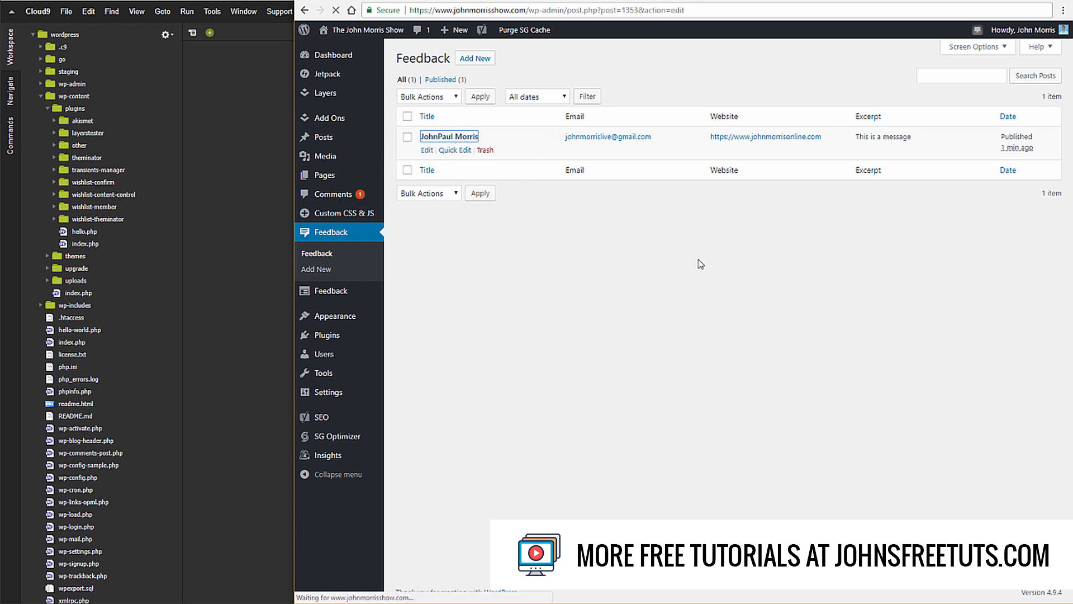
# - Review the entry's message and email and website custom fields, then go back to the list
pyautogui.click(448, 137)
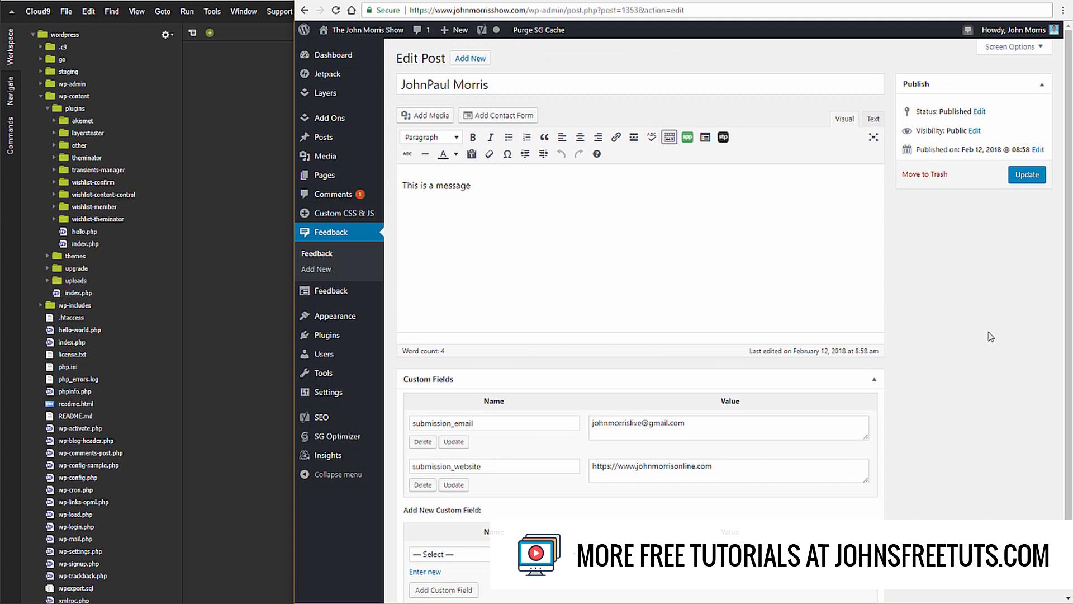
pyautogui.moveTo(526, 137)
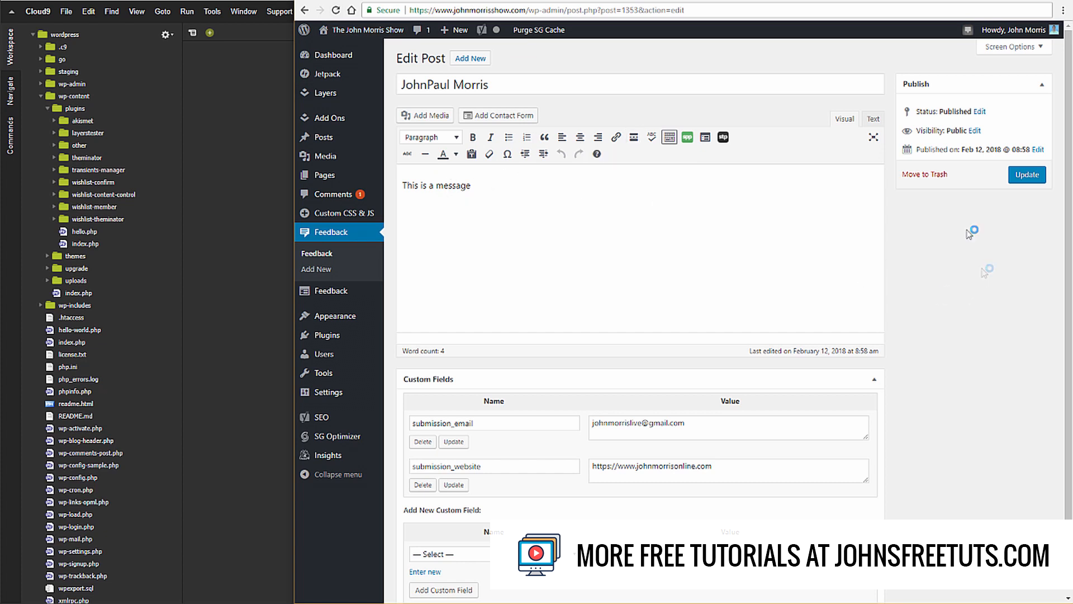
pyautogui.click(308, 10)
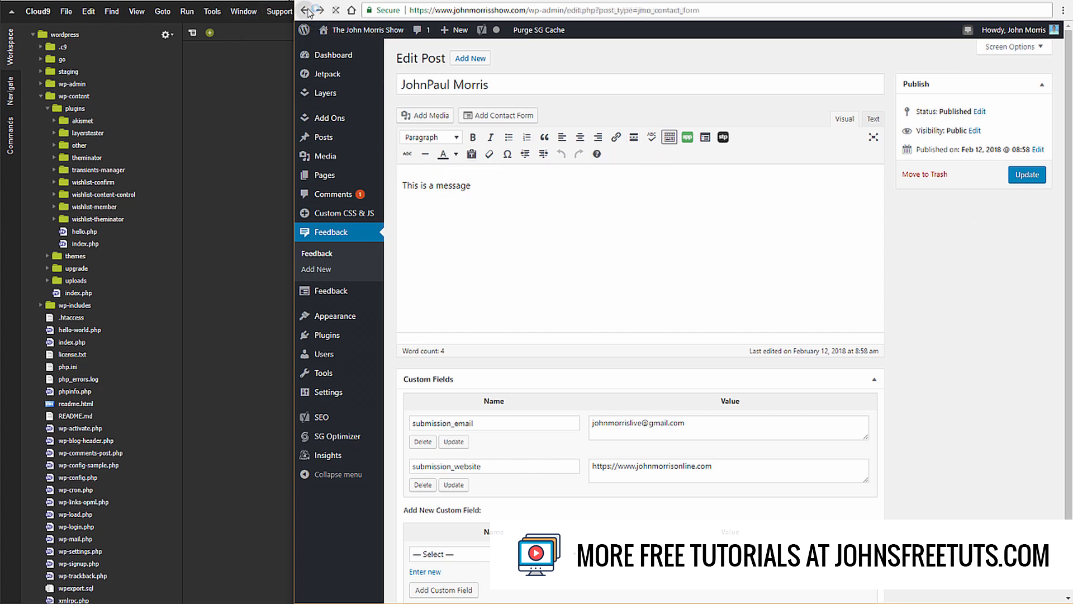
pyautogui.click(313, 10)
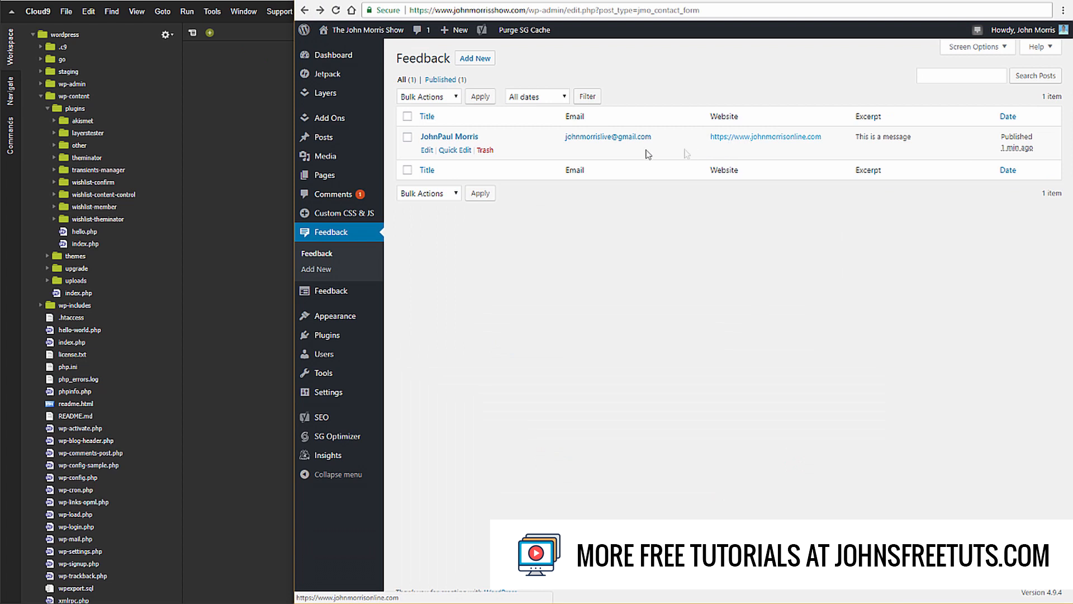
pyautogui.moveTo(605, 143)
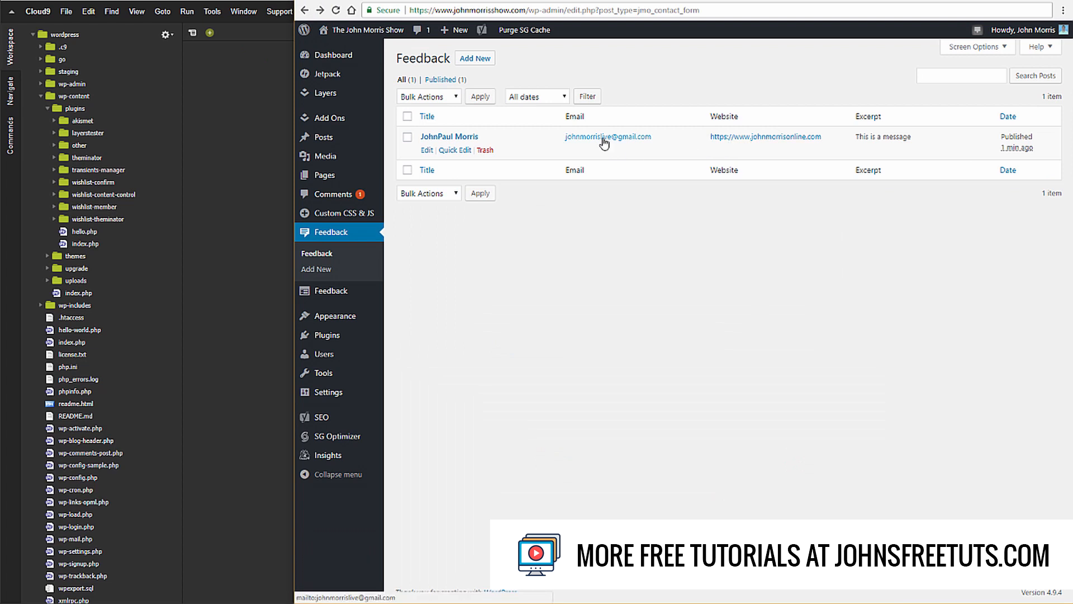
pyautogui.moveTo(612, 182)
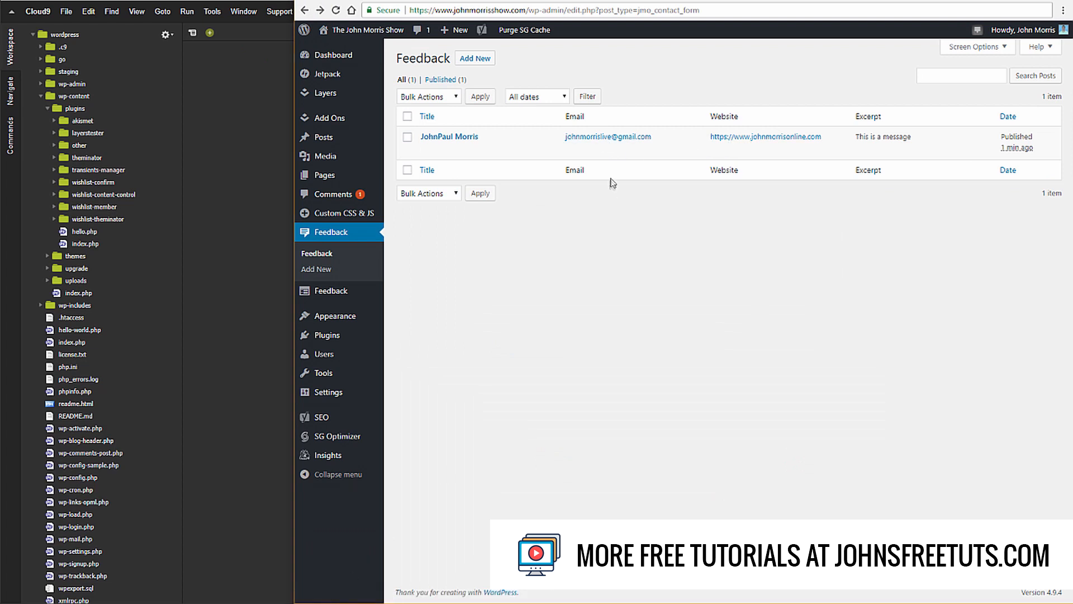
pyautogui.moveTo(613, 142)
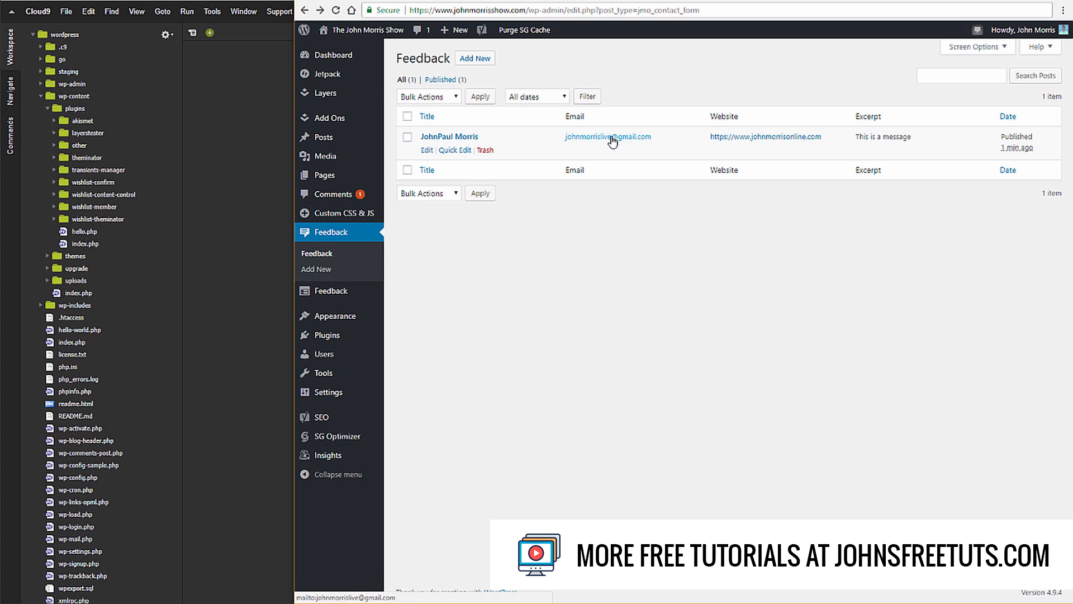
pyautogui.moveTo(787, 144)
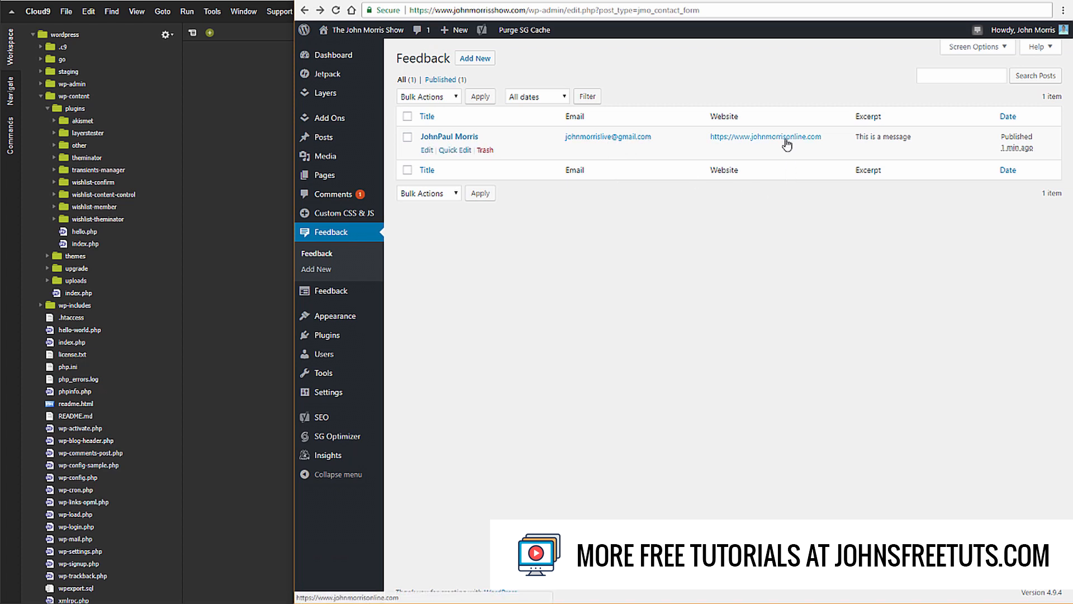
pyautogui.moveTo(504, 251)
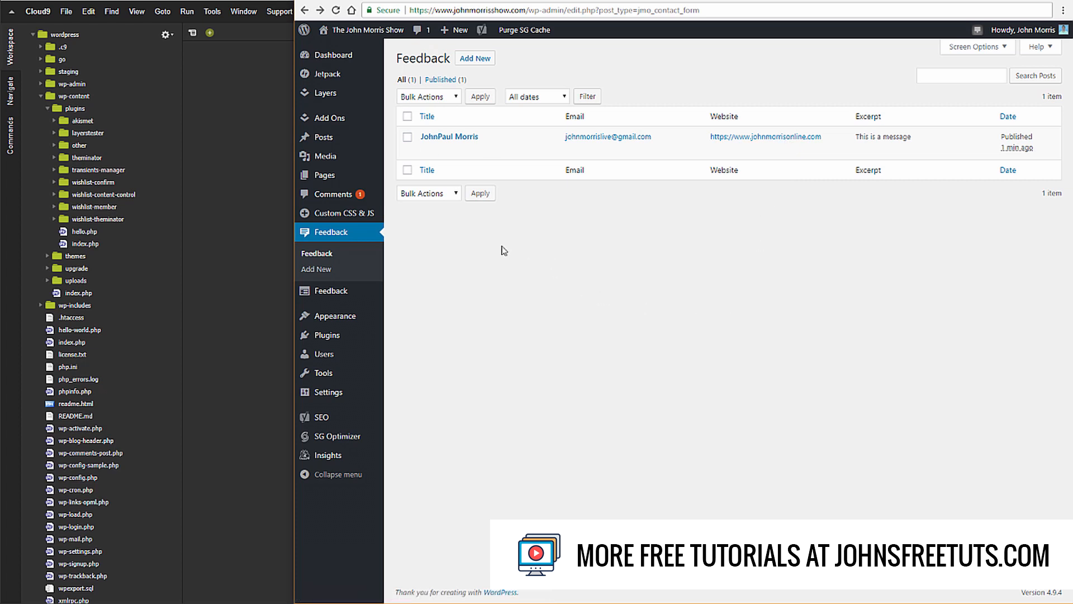
pyautogui.moveTo(587, 250)
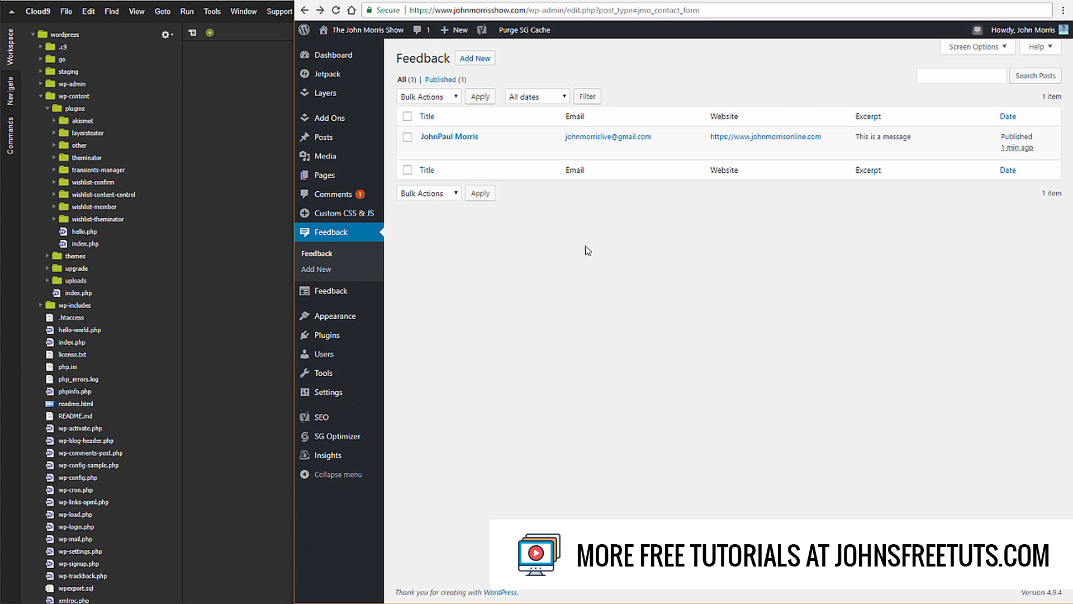
pyautogui.moveTo(682, 288)
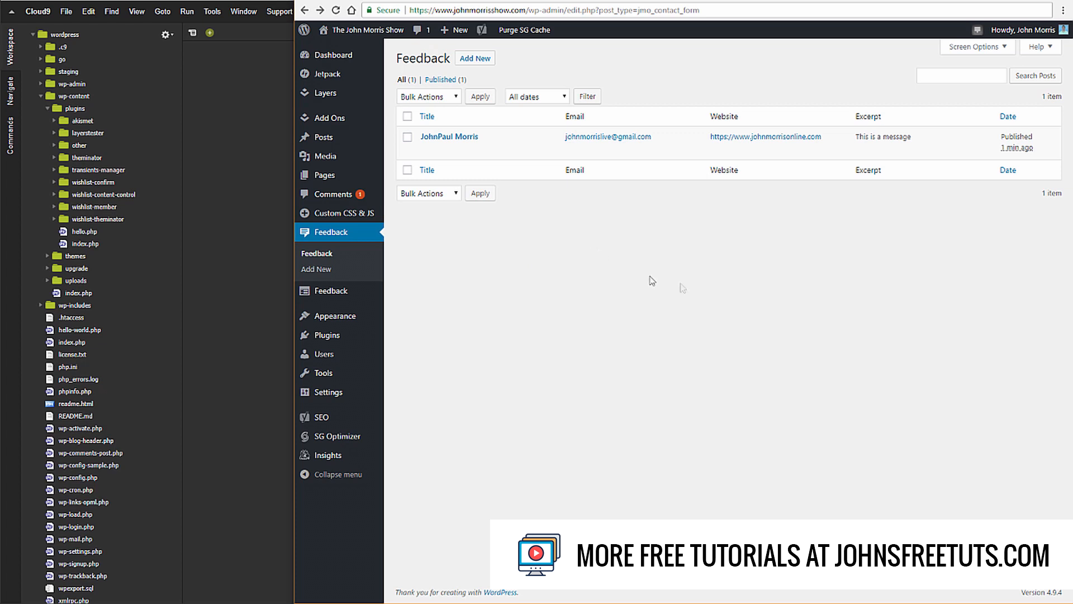
pyautogui.moveTo(295, 152)
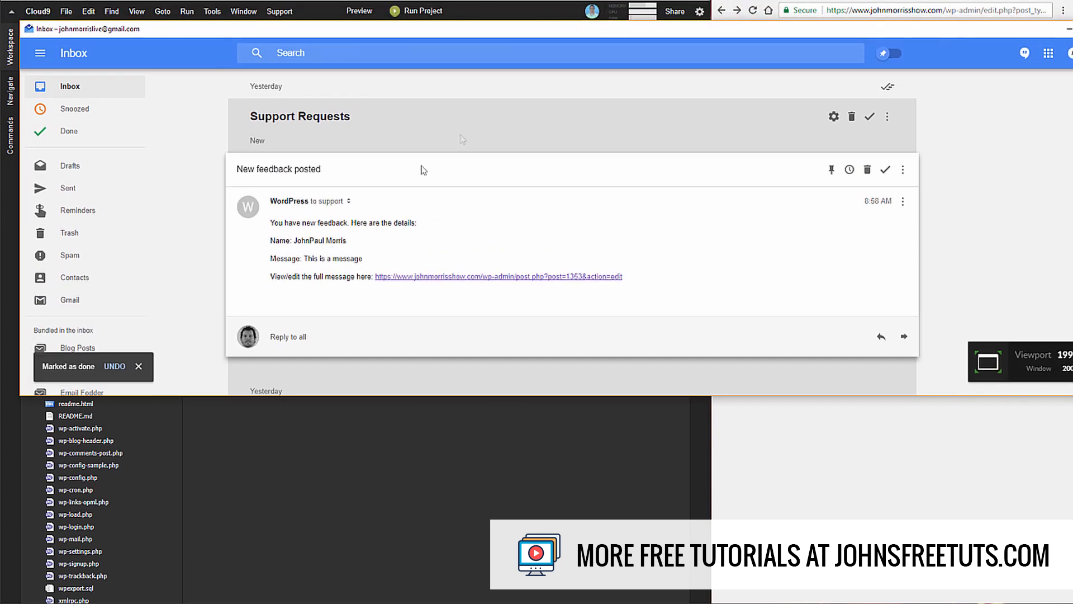
pyautogui.moveTo(277, 222)
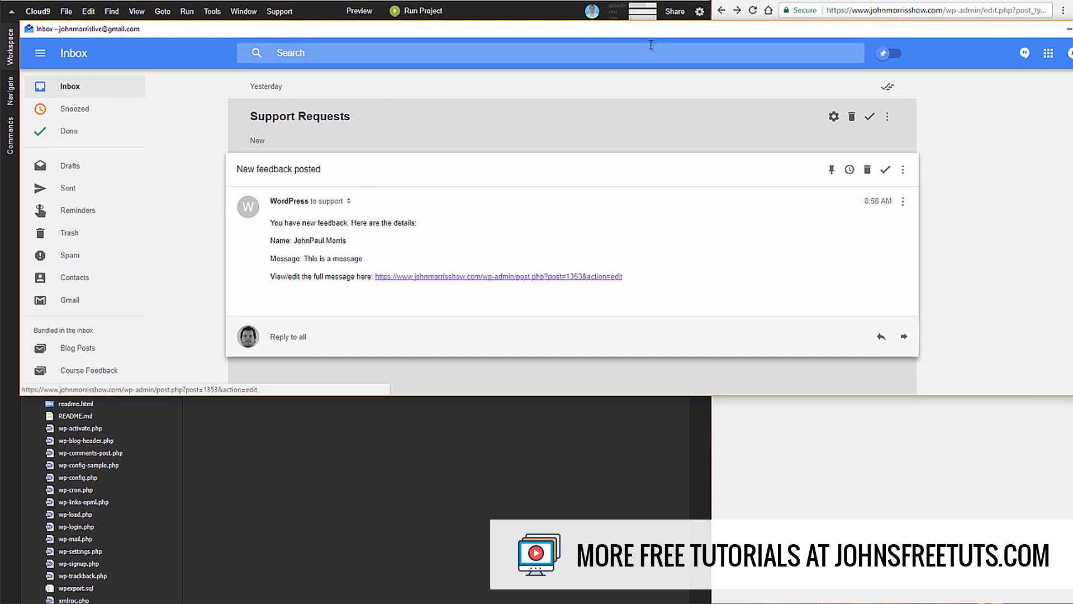
# - Return from the 'New feedback posted' email to the Feedback posts list
pyautogui.click(507, 277)
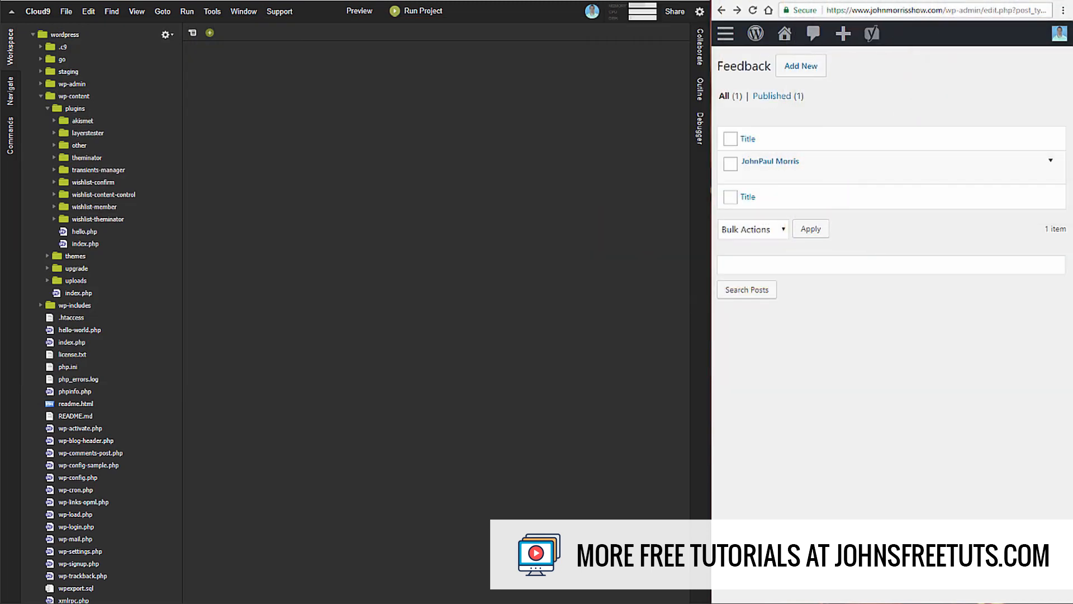